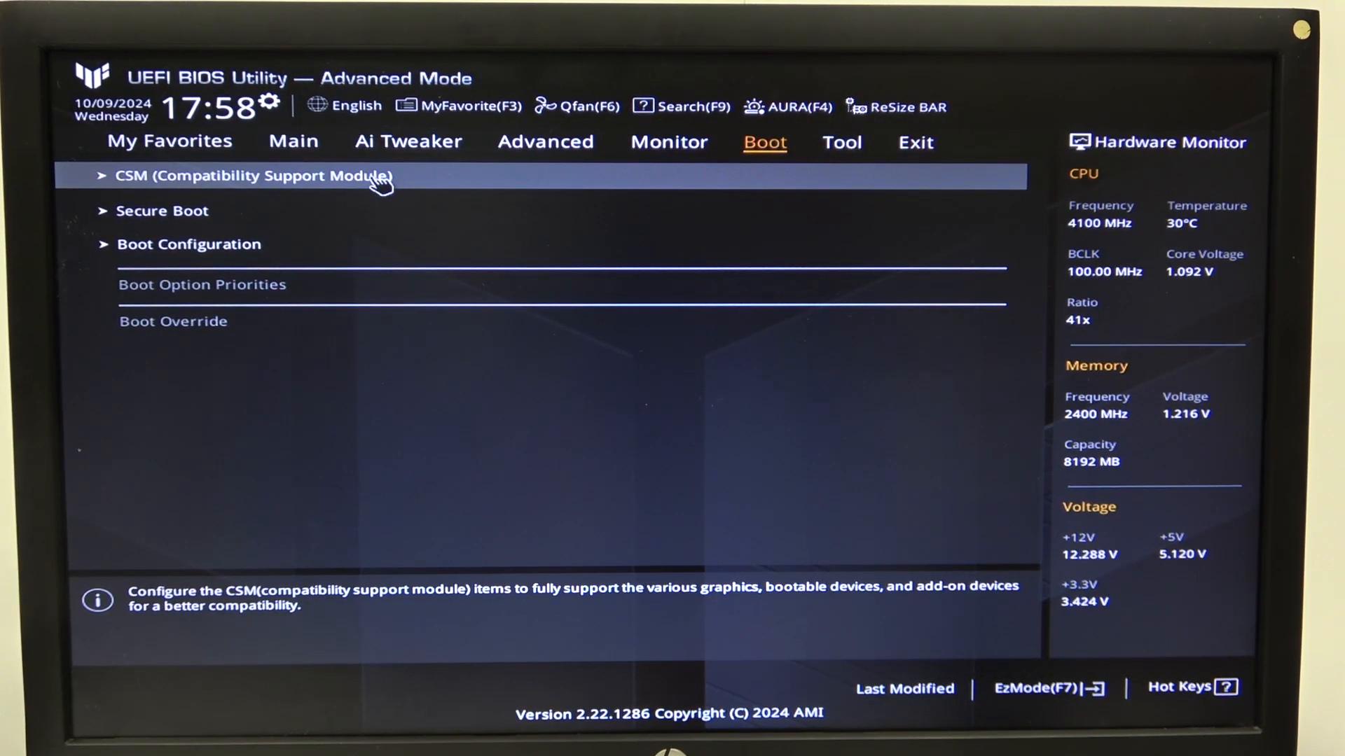
pyautogui.moveTo(360, 195)
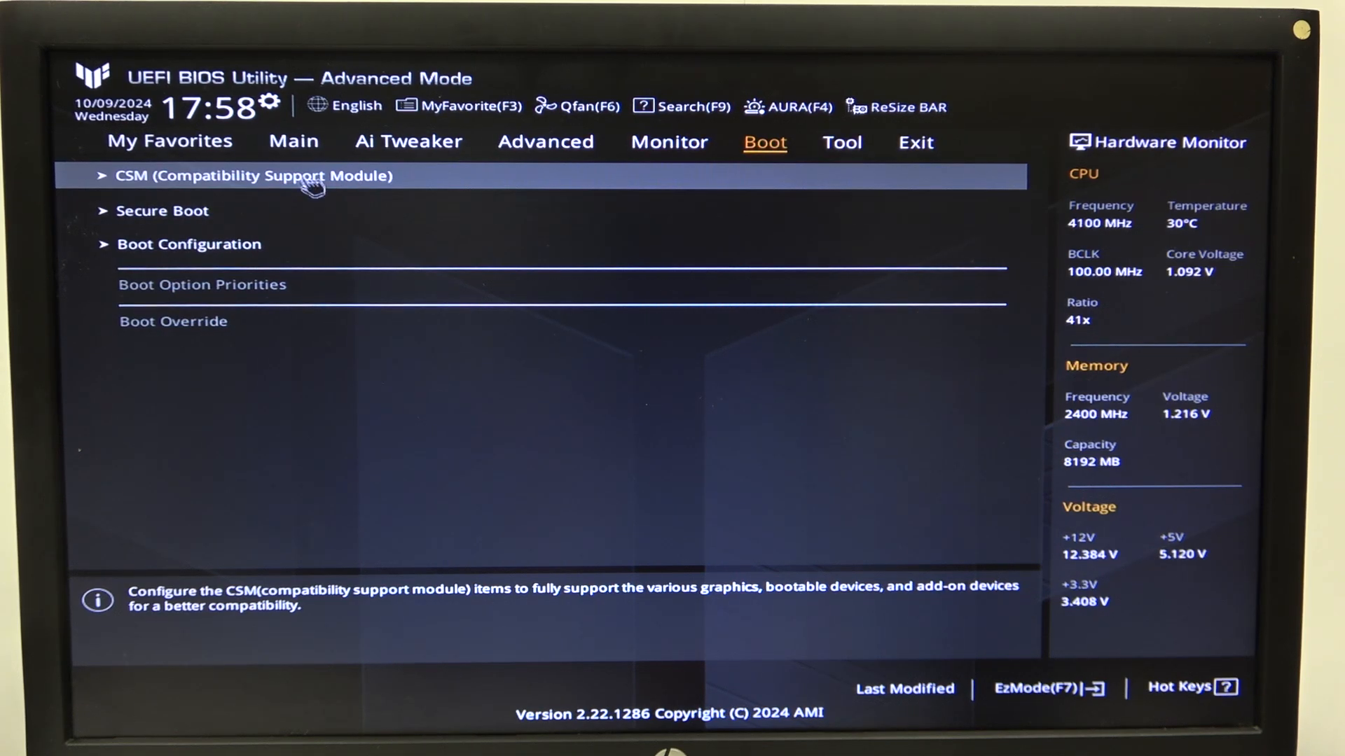
pyautogui.moveTo(894, 107)
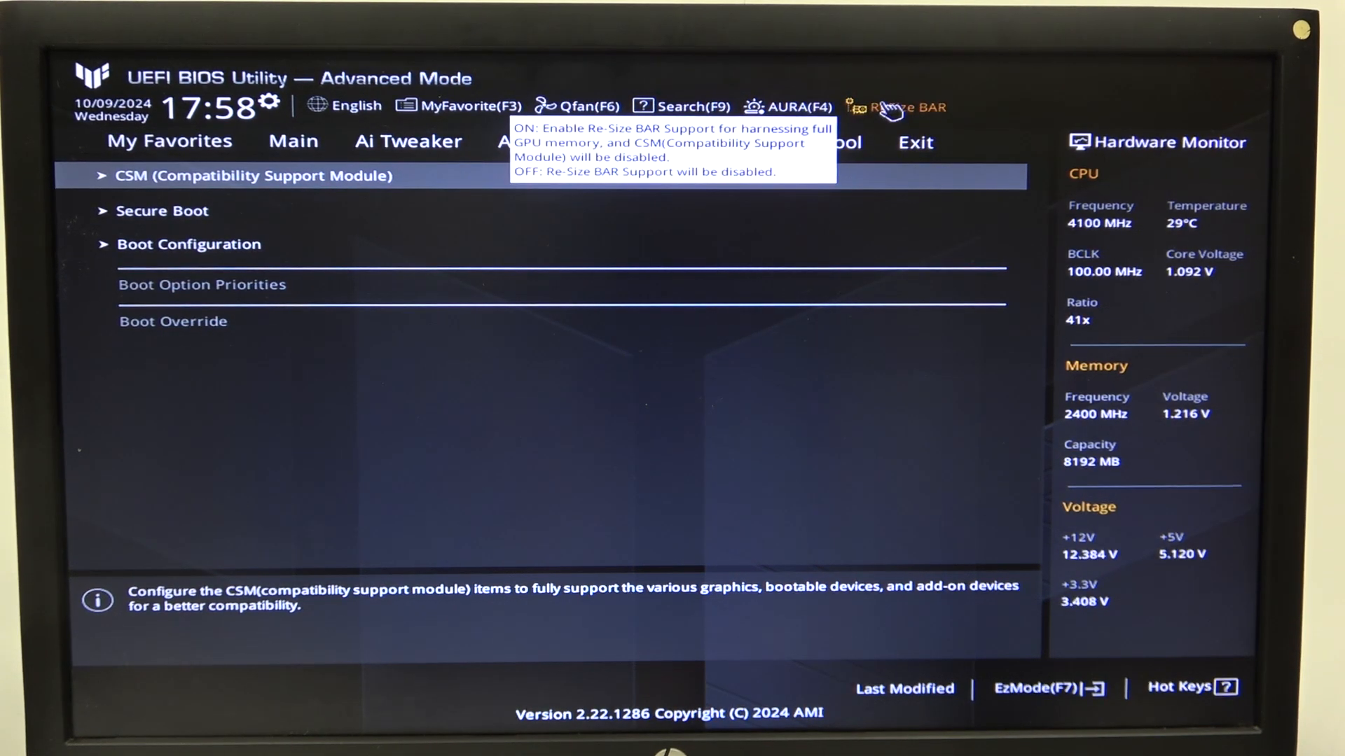
# Step: Show the Re-Size BAR options, confirm Launch CSM is Disabled, and view Secure Boot (Other OS, Custom)
pyautogui.click(898, 108)
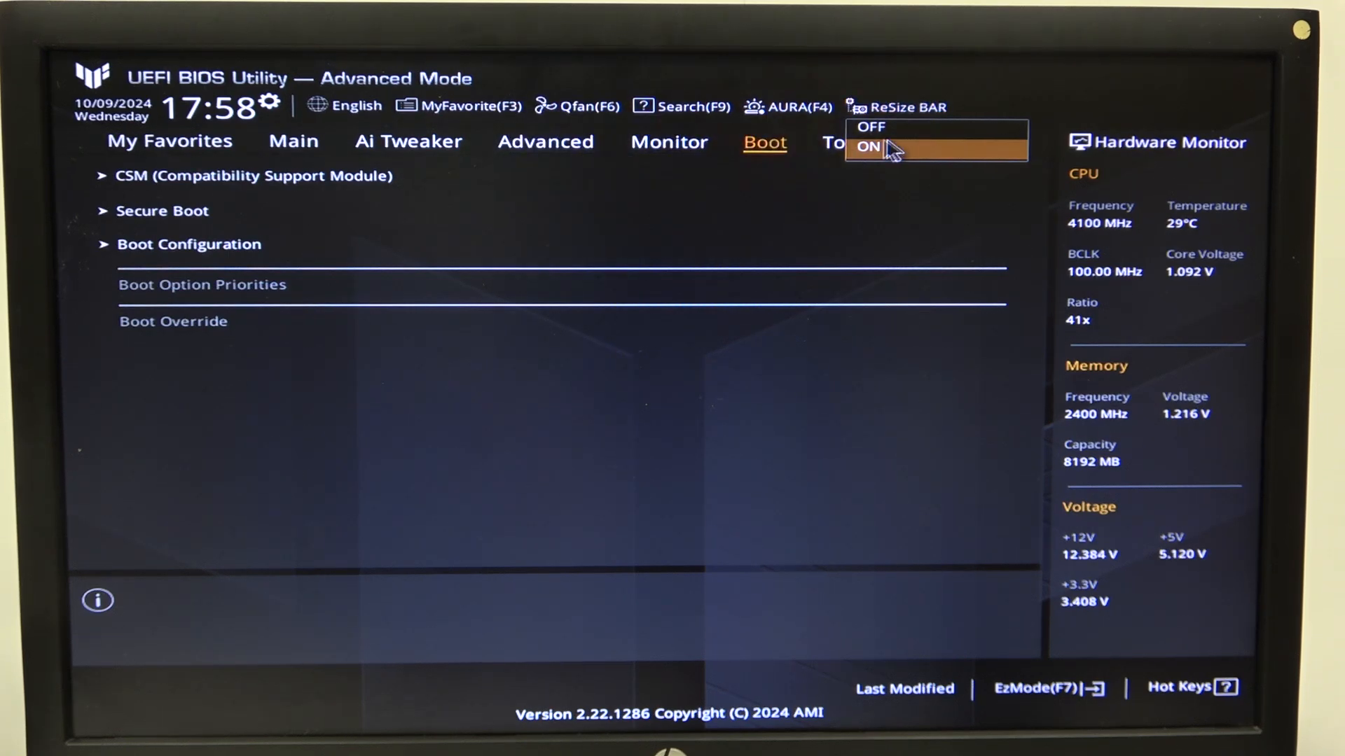
pyautogui.moveTo(892, 127)
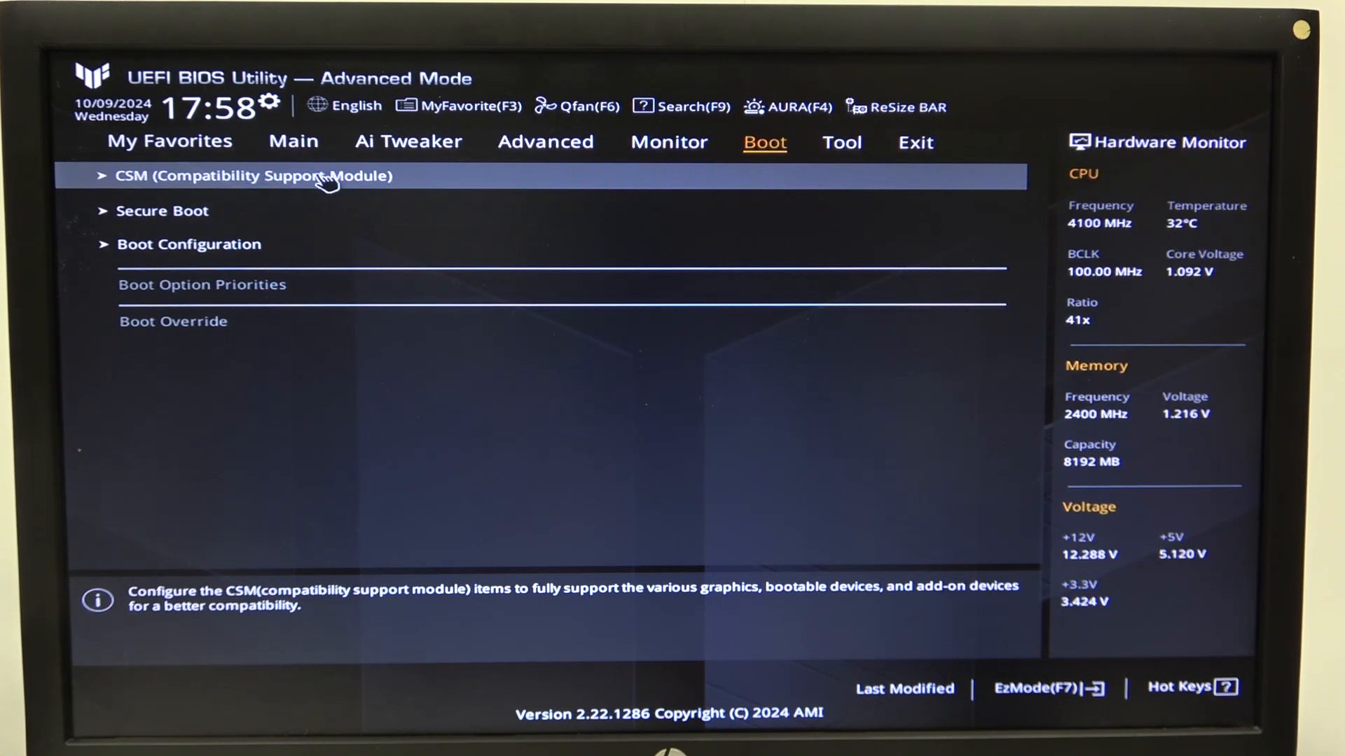
pyautogui.click(252, 176)
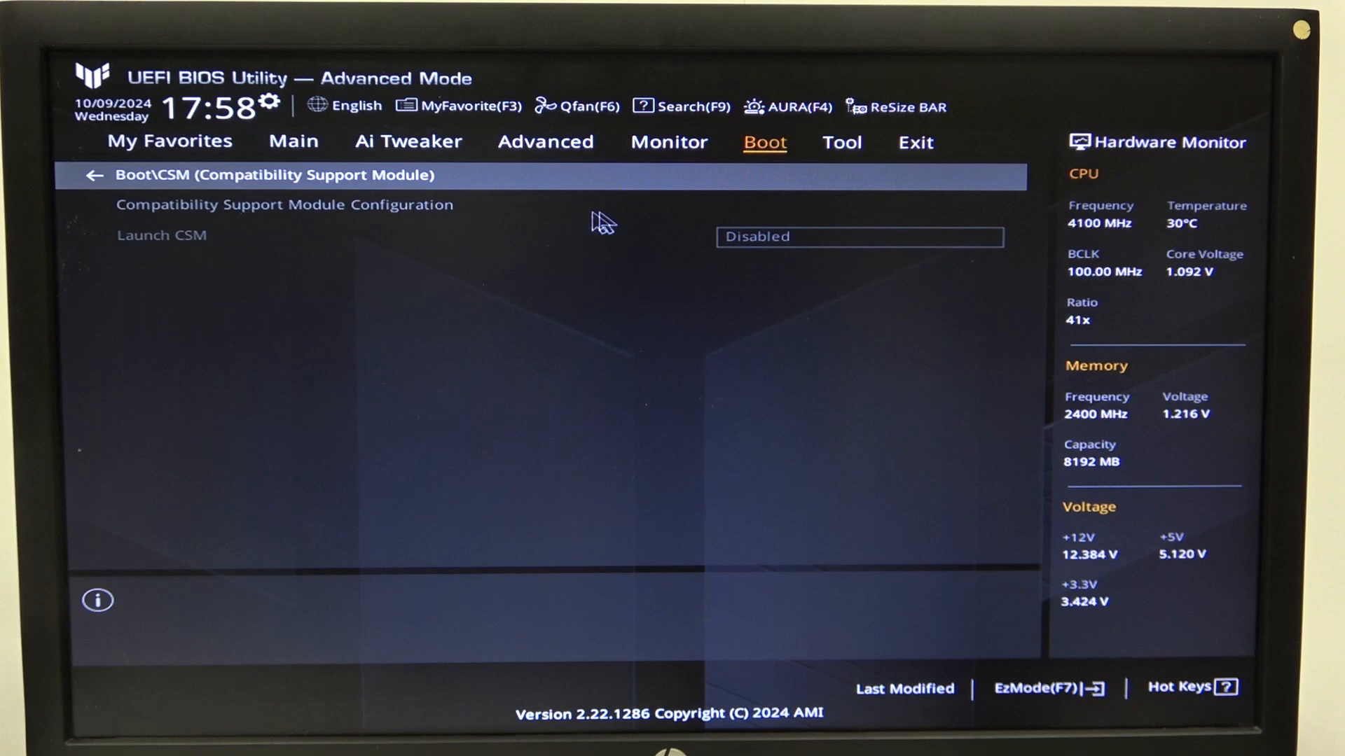
pyautogui.moveTo(776, 261)
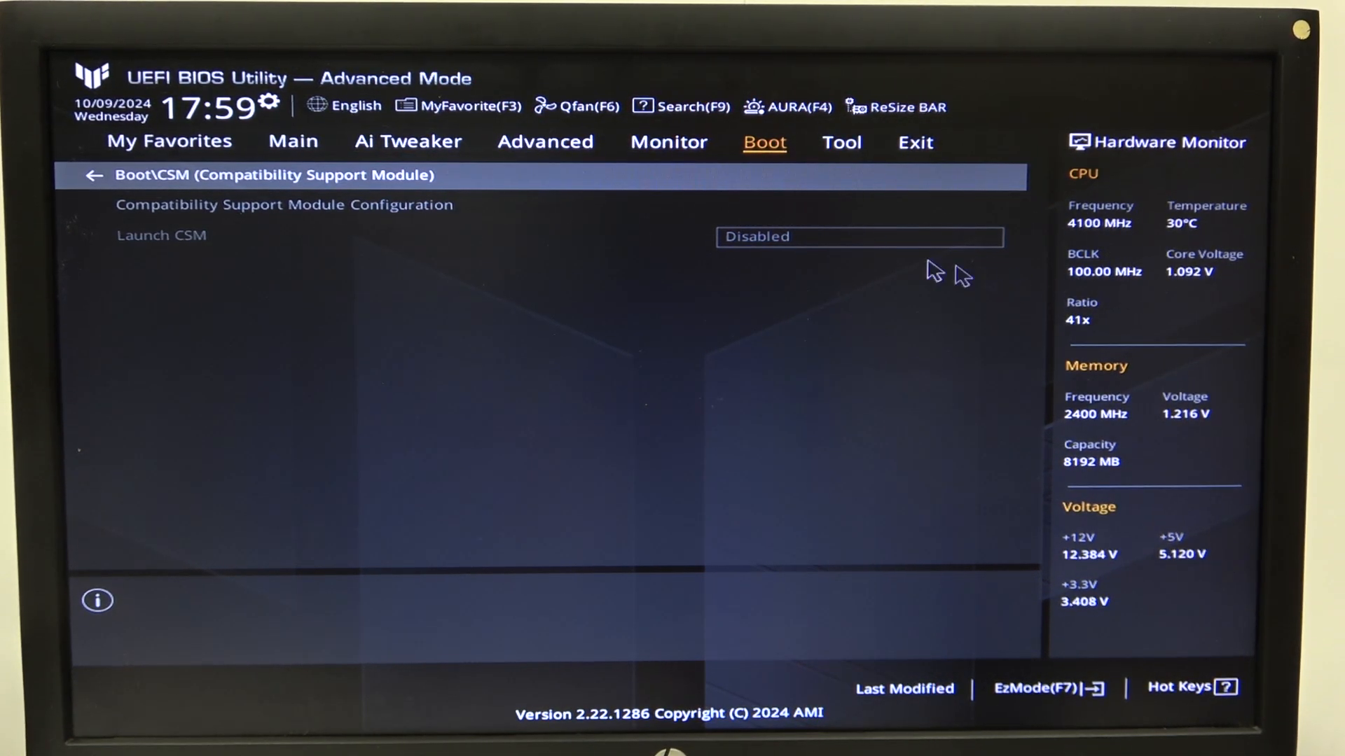
pyautogui.moveTo(404, 274)
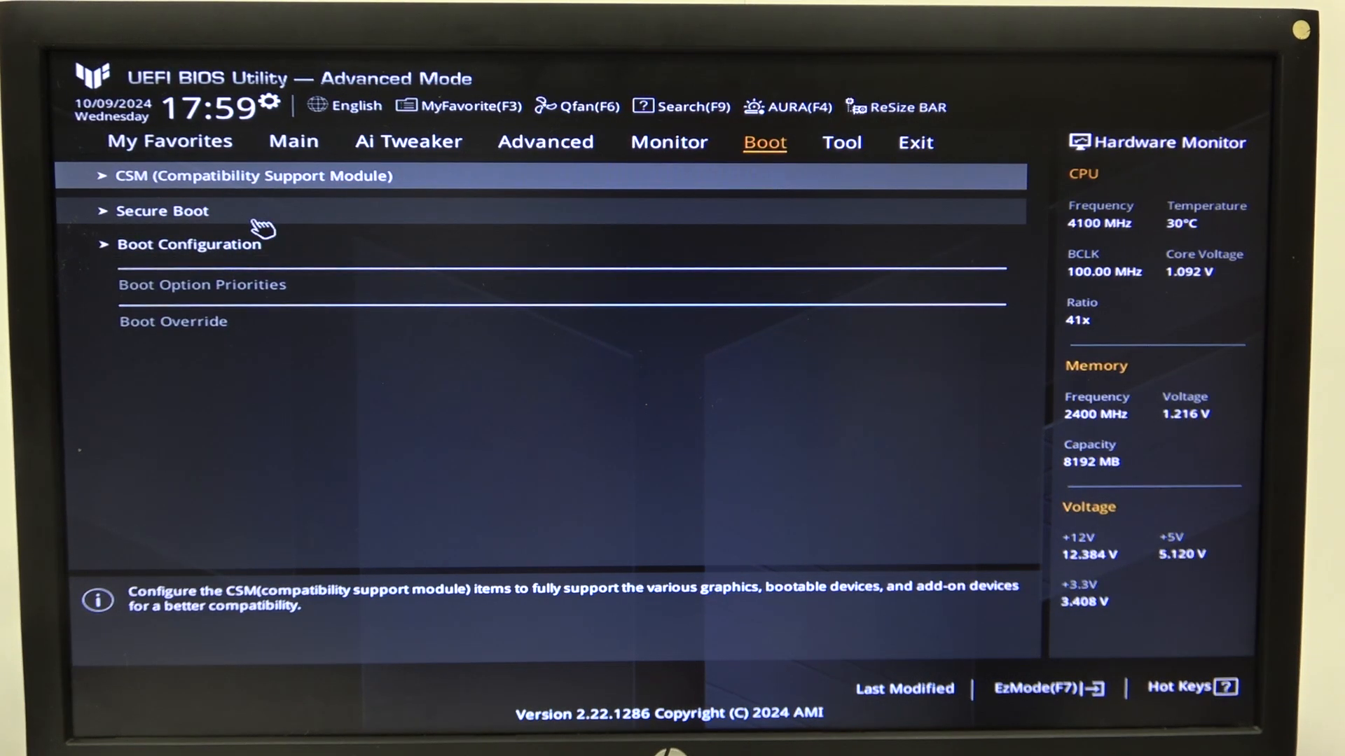
pyautogui.click(162, 210)
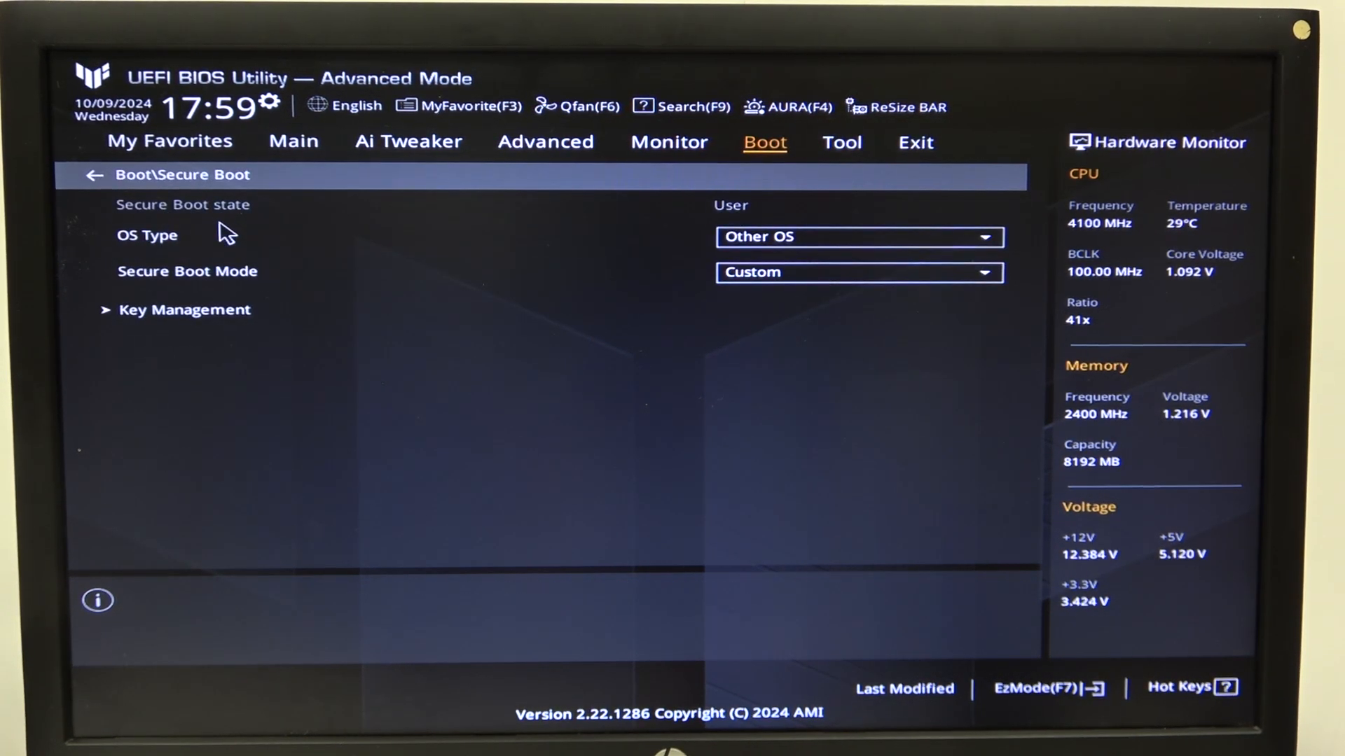